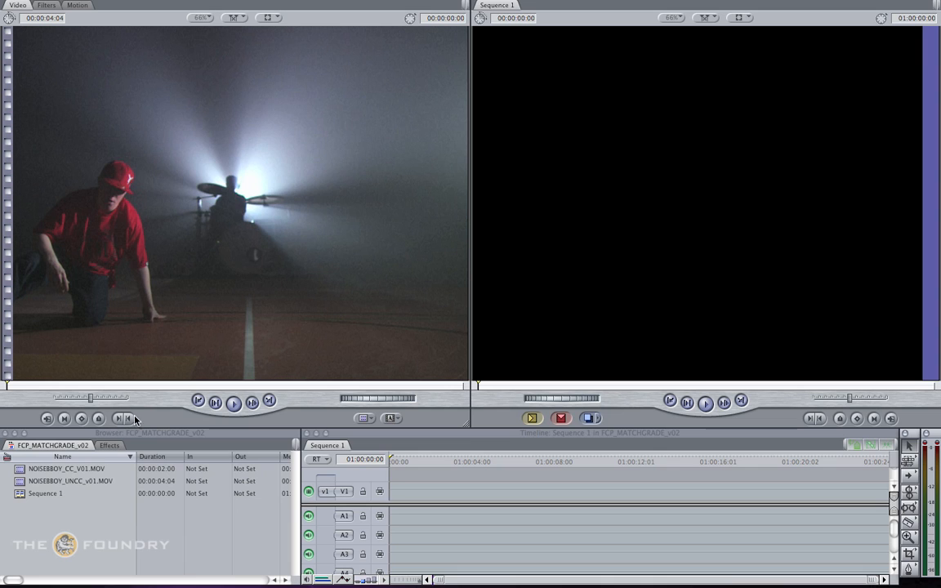
{"action": "mouse_move", "coordinate": [58, 516]}
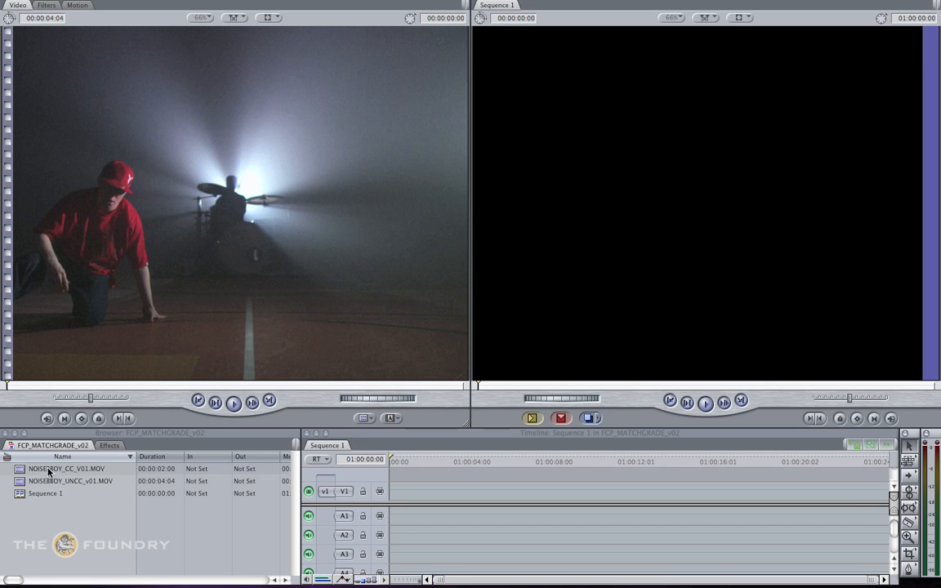
Preview NOISEBBOY_UNCC_v01.MOV, place it on track V1 of Sequence 1, and bring up NOISEBBOY_CC_V01.MOV in the Viewer
{"action": "left_click", "coordinate": [70, 481]}
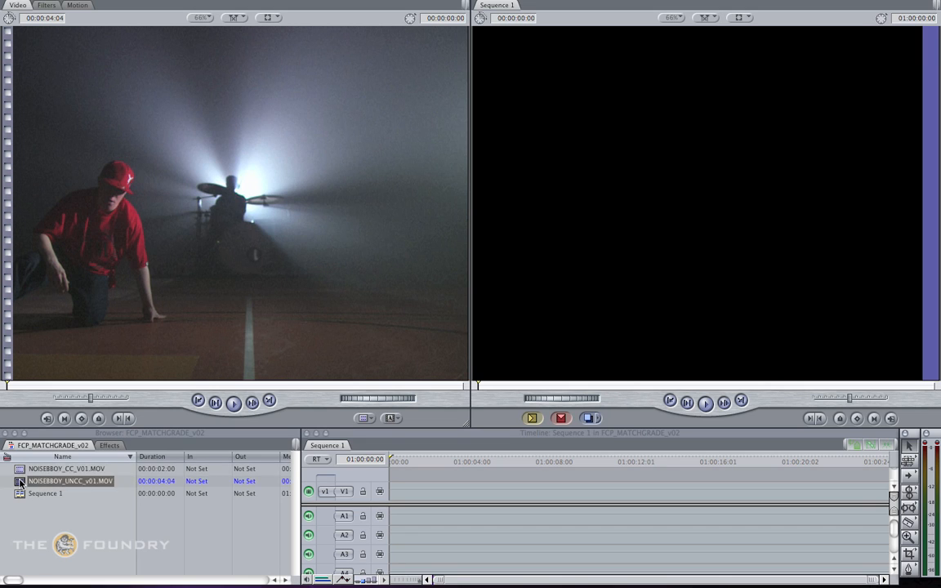
{"action": "left_click", "coordinate": [233, 401]}
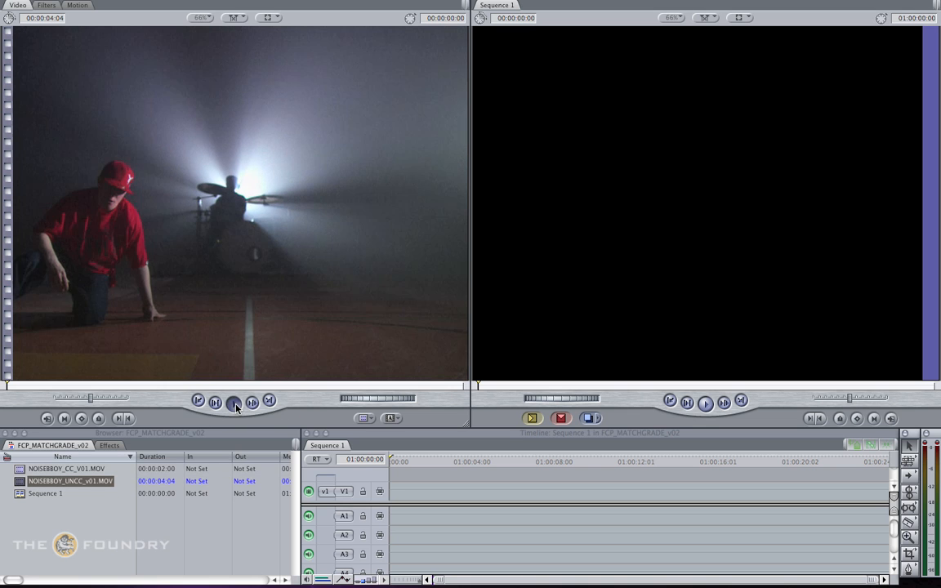
{"action": "left_click", "coordinate": [234, 401]}
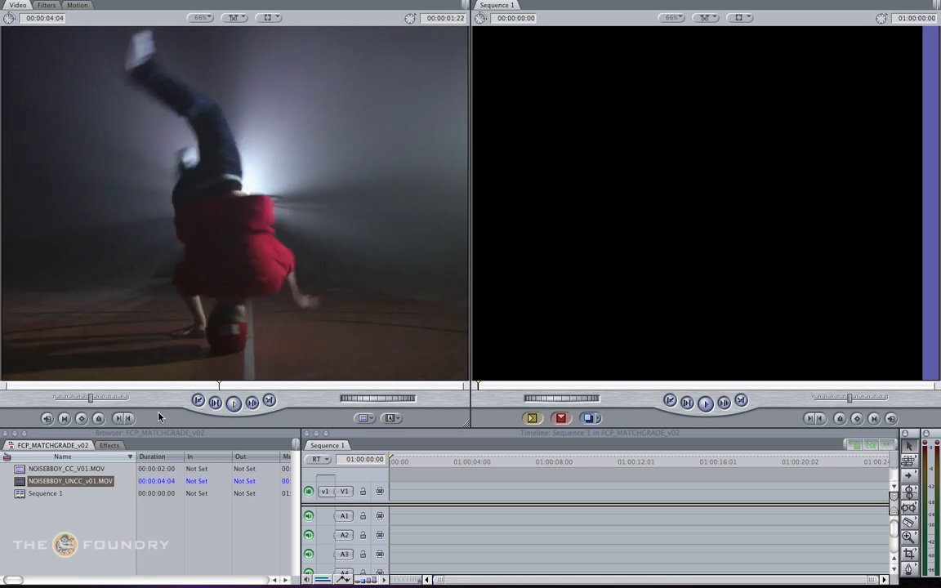
{"action": "left_click", "coordinate": [233, 401]}
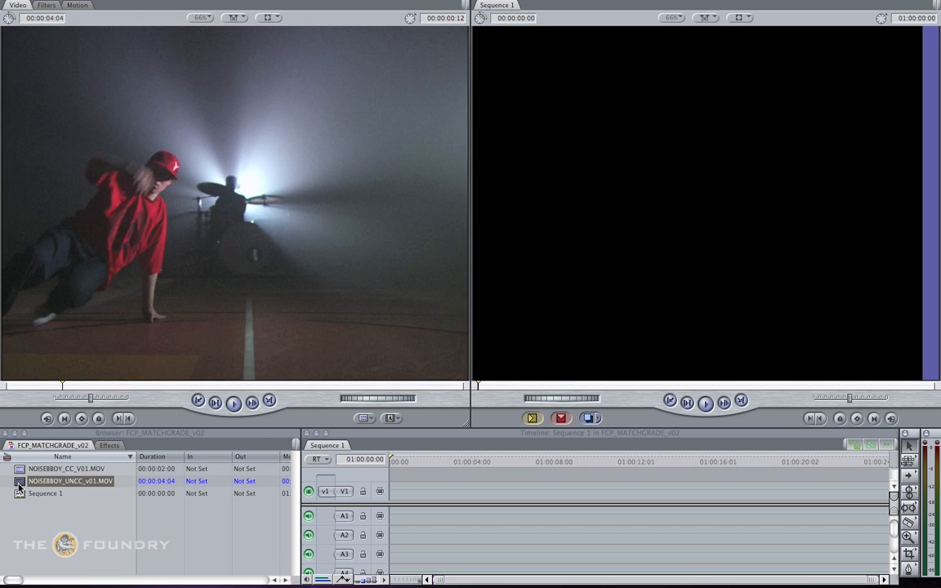
{"action": "left_click_drag", "start_coordinate": [70, 480], "coordinate": [441, 489]}
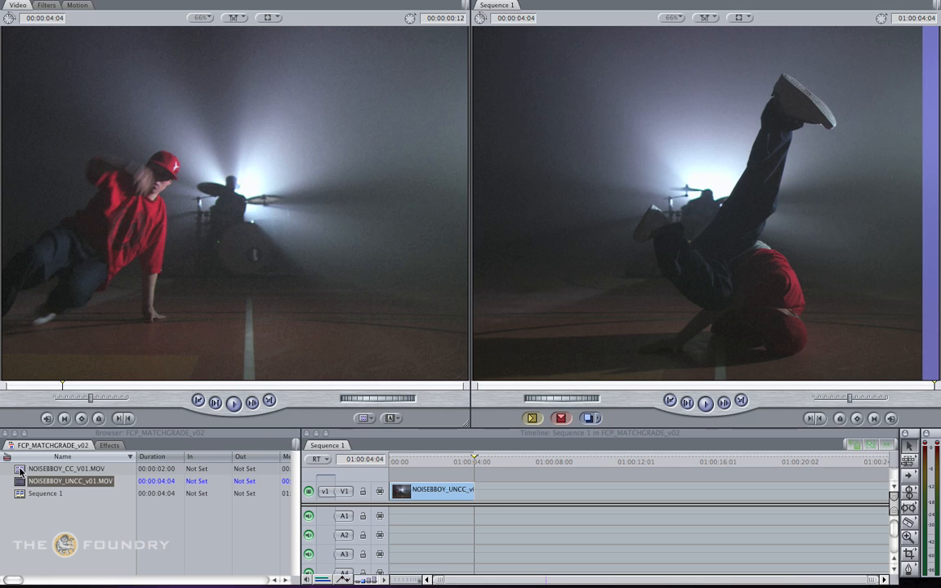
{"action": "left_click", "coordinate": [65, 469]}
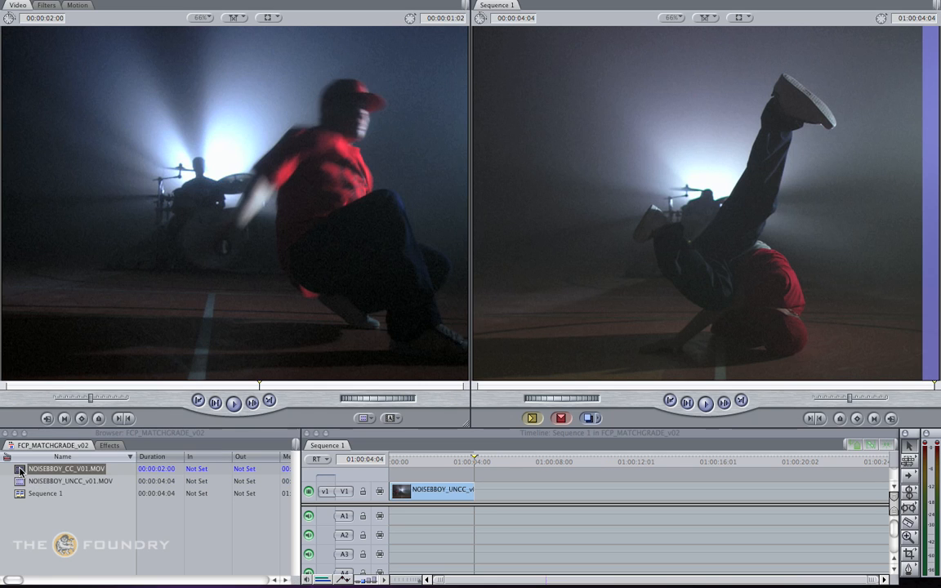
{"action": "mouse_move", "coordinate": [257, 231]}
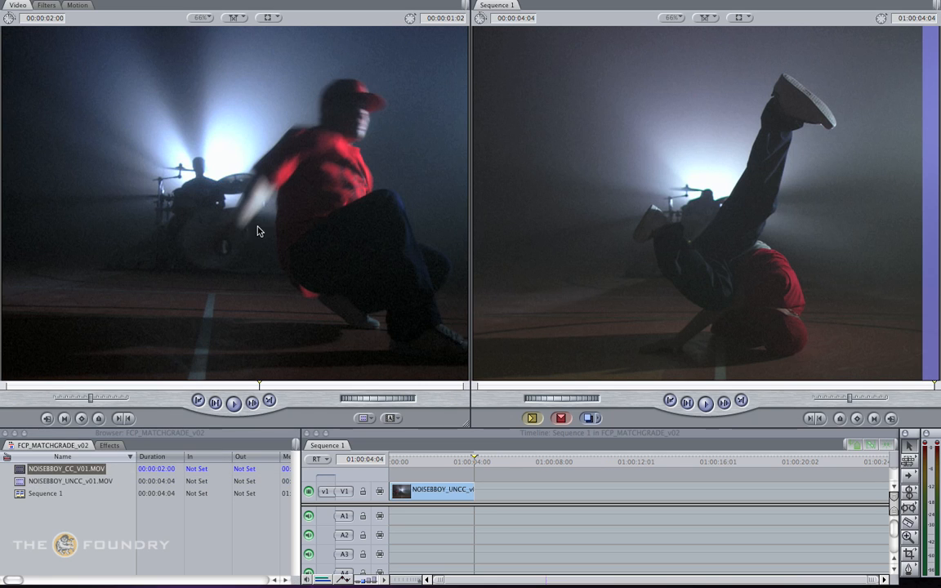
{"action": "mouse_move", "coordinate": [331, 183]}
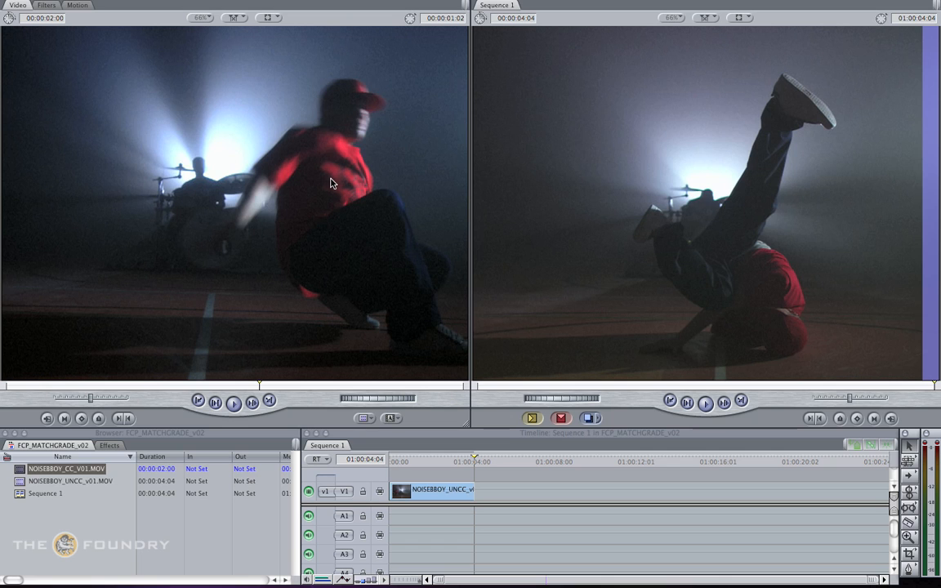
{"action": "mouse_move", "coordinate": [665, 179]}
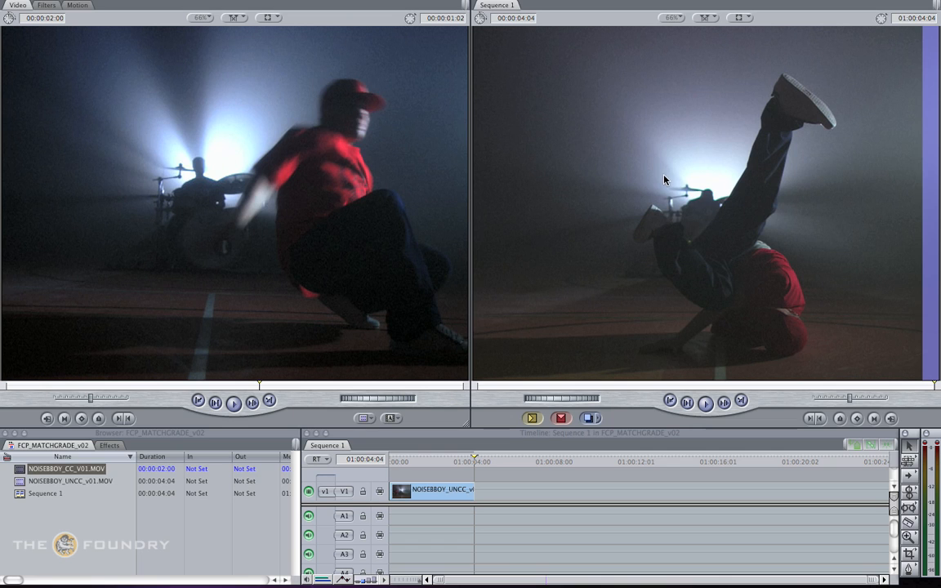
{"action": "mouse_move", "coordinate": [648, 163]}
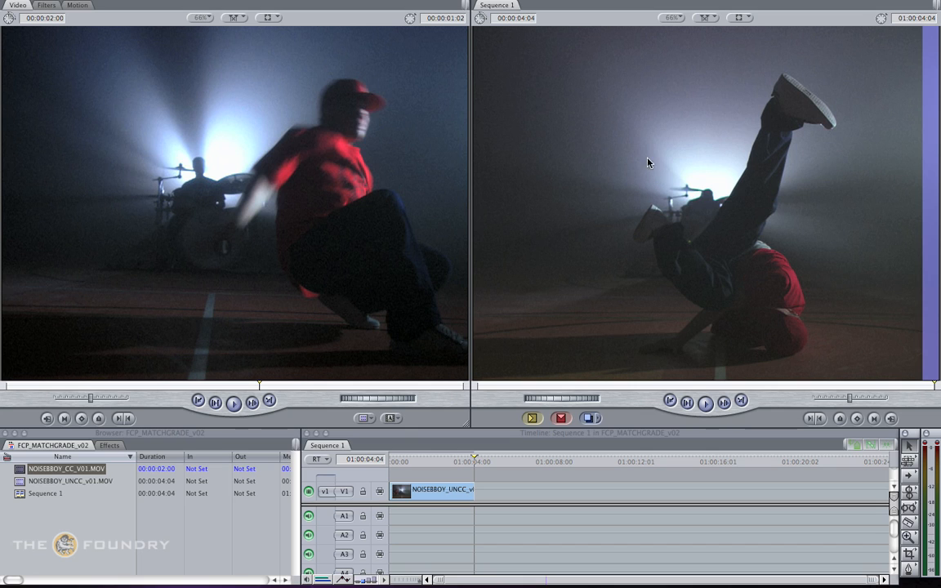
{"action": "mouse_move", "coordinate": [139, 123]}
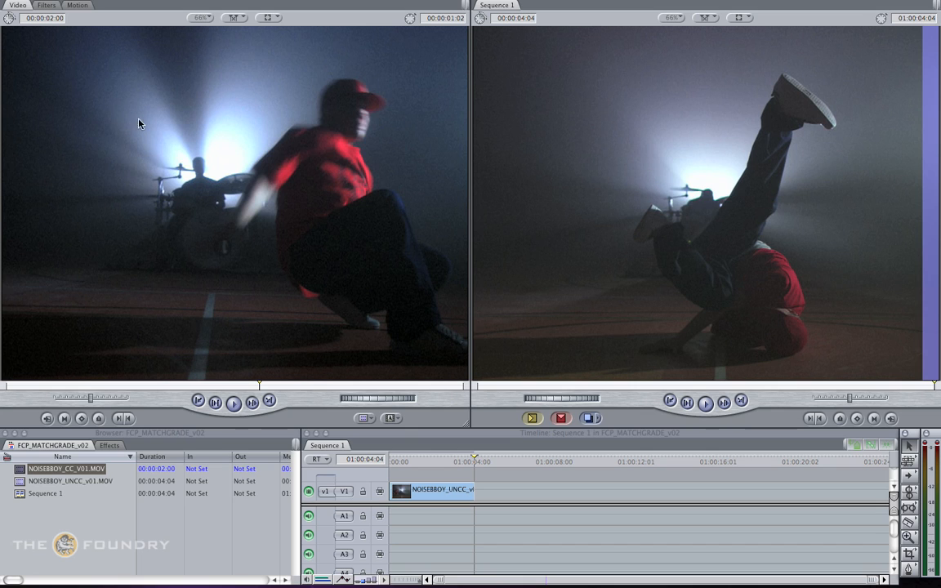
{"action": "mouse_move", "coordinate": [368, 113]}
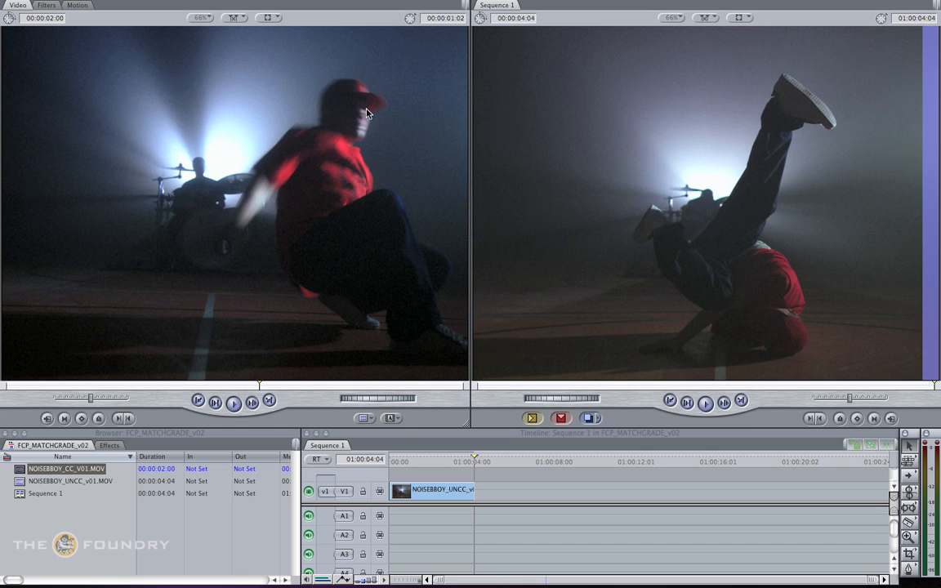
{"action": "mouse_move", "coordinate": [623, 172]}
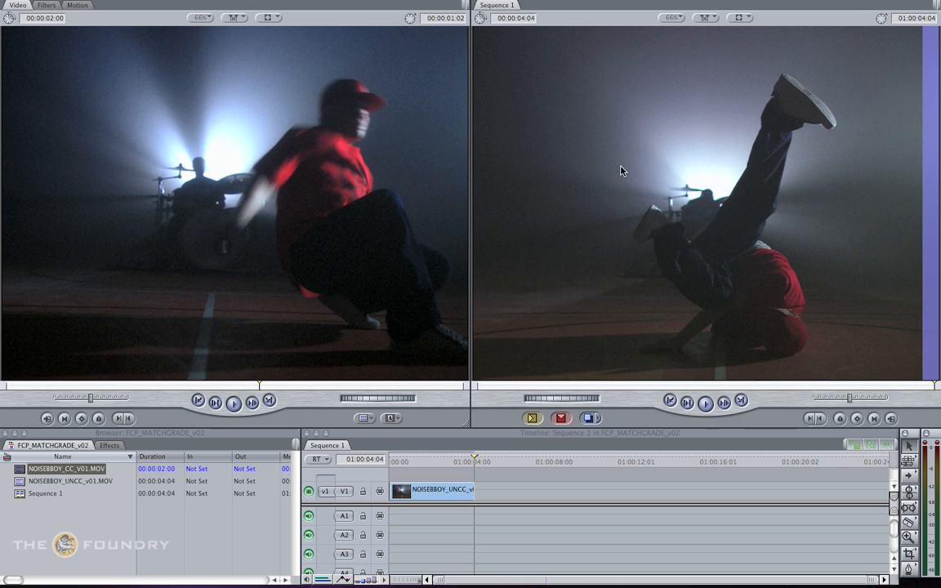
{"action": "mouse_move", "coordinate": [750, 131]}
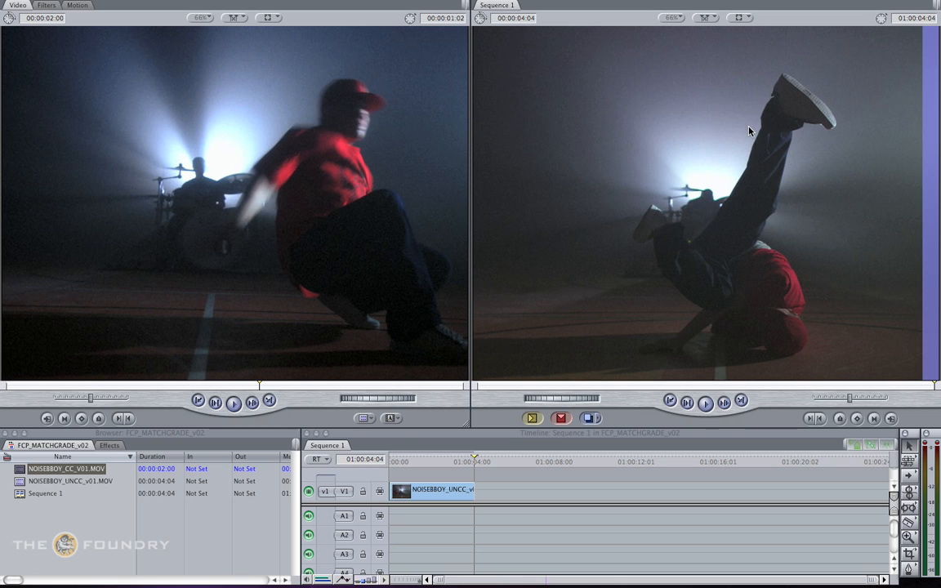
{"action": "mouse_move", "coordinate": [375, 234]}
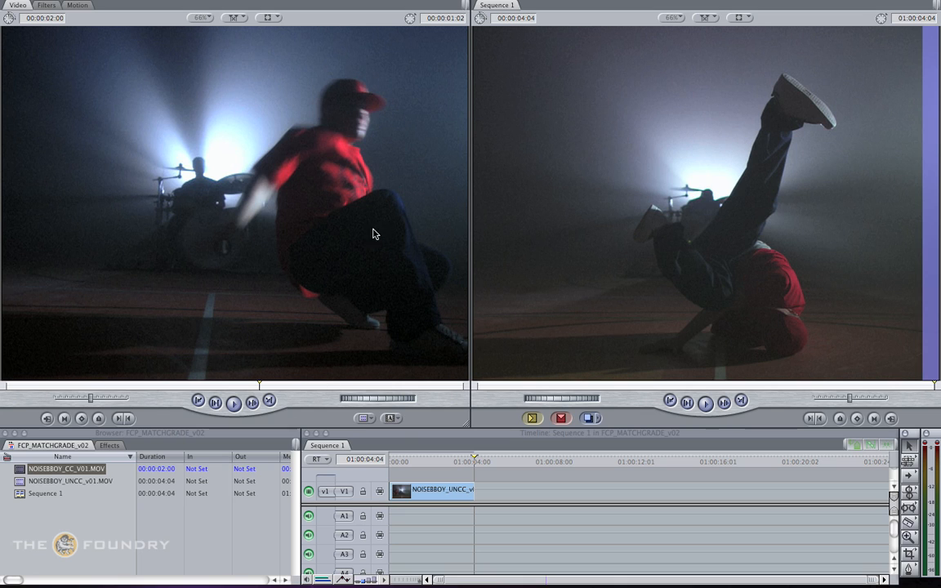
{"action": "mouse_move", "coordinate": [368, 131]}
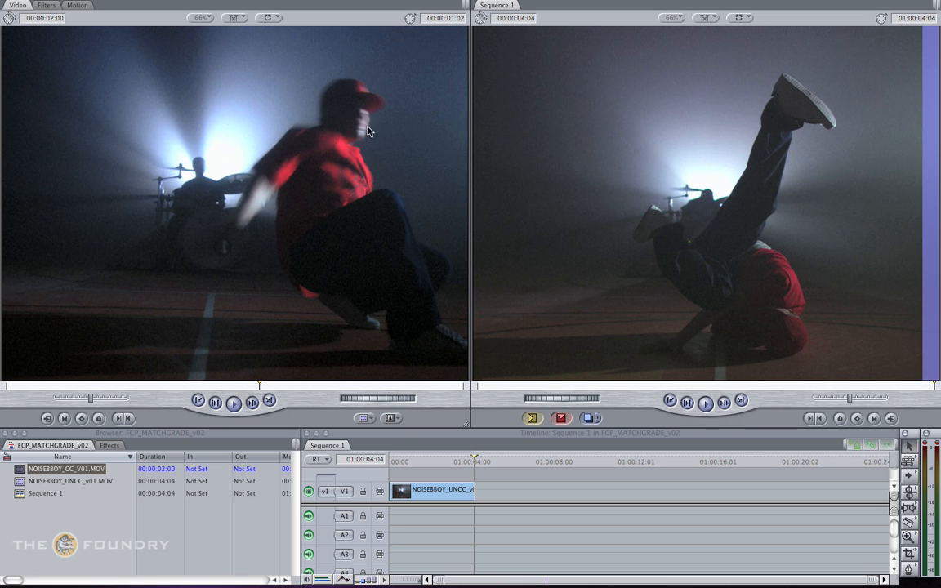
{"action": "mouse_move", "coordinate": [620, 183]}
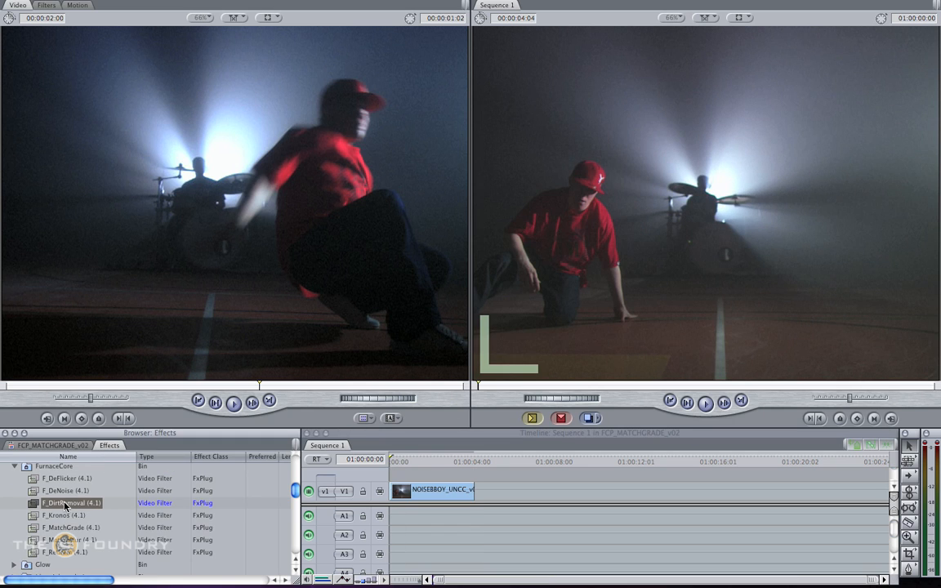
Apply F_MatchGrade from the FurnaceCore effects bin to the uncorrected timeline clip
{"action": "left_click", "coordinate": [70, 527]}
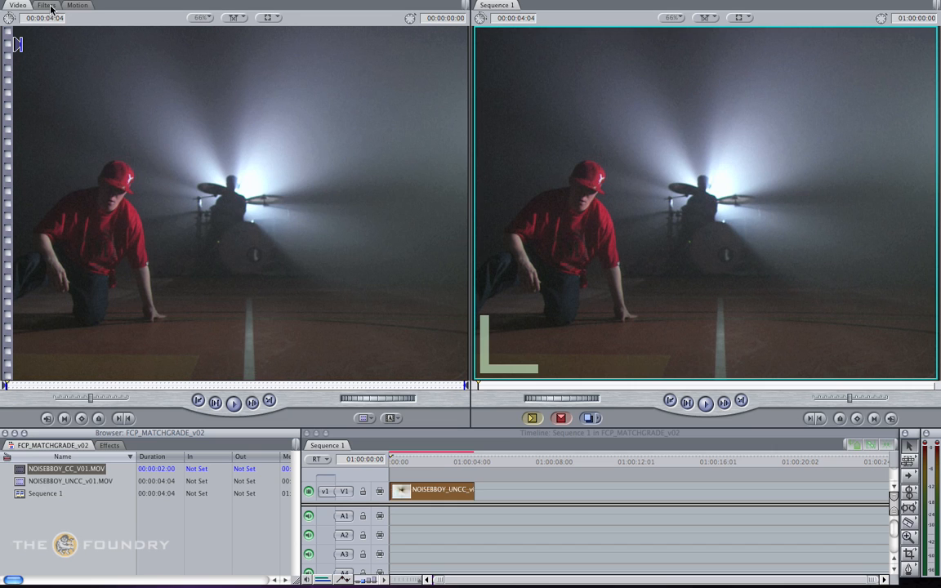
Assign NOISEBBOY_CC_V01.MOV to the Target well of F_MatchGrade so the sequence clip takes its darker grade
{"action": "left_click", "coordinate": [45, 5]}
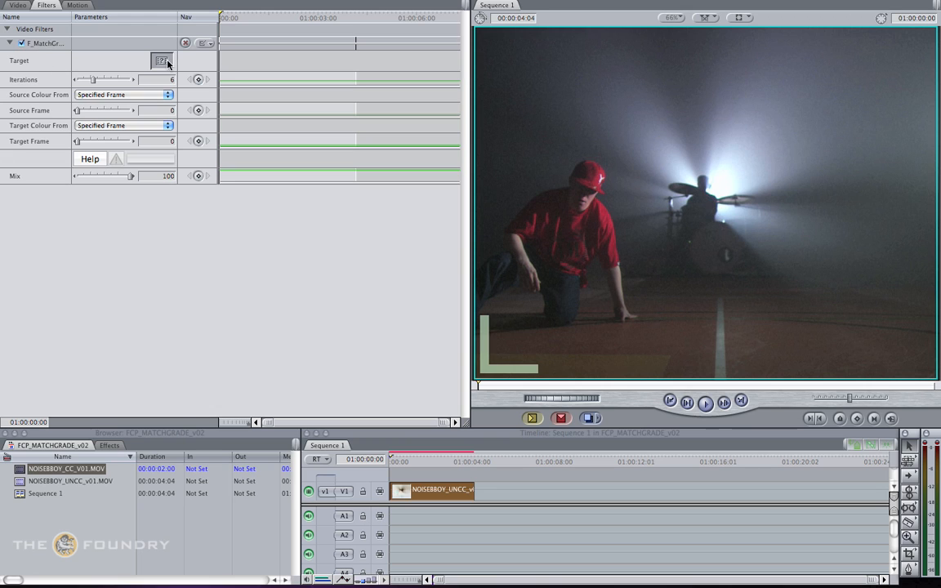
{"action": "mouse_move", "coordinate": [159, 192]}
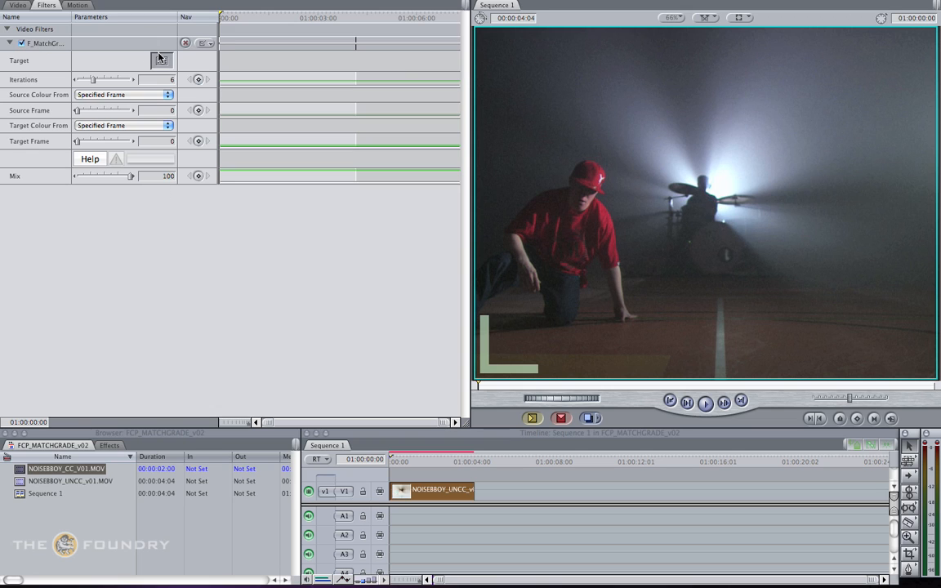
{"action": "mouse_move", "coordinate": [308, 112]}
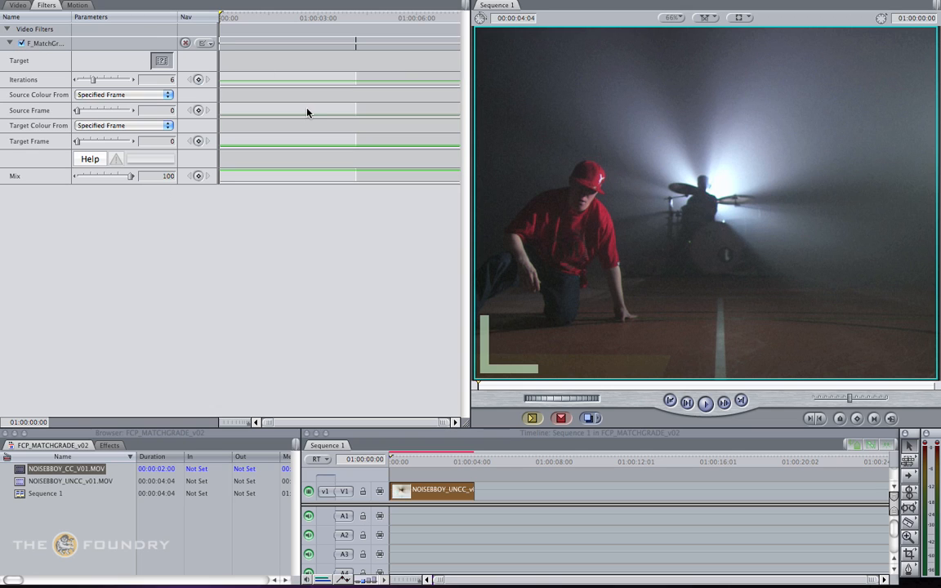
{"action": "mouse_move", "coordinate": [260, 378]}
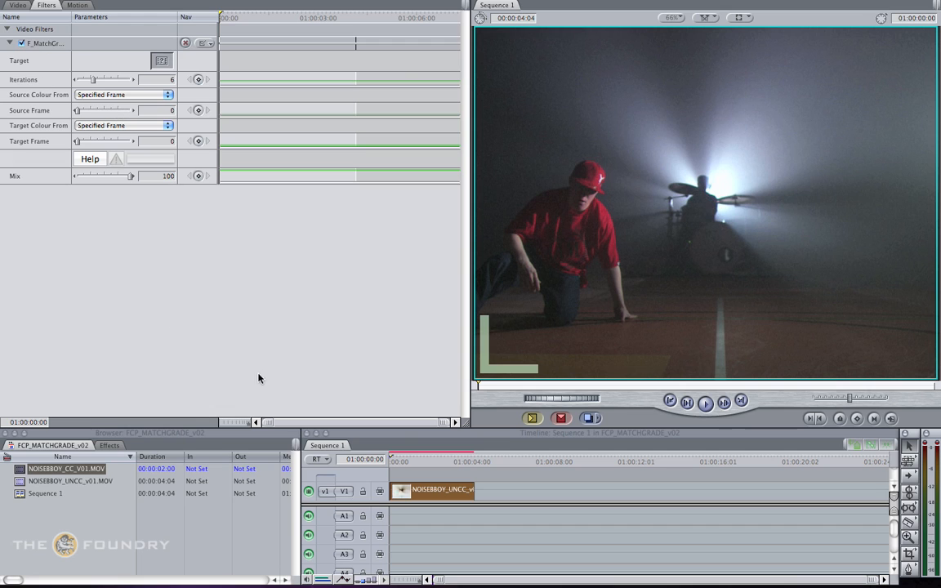
{"action": "left_click", "coordinate": [70, 480]}
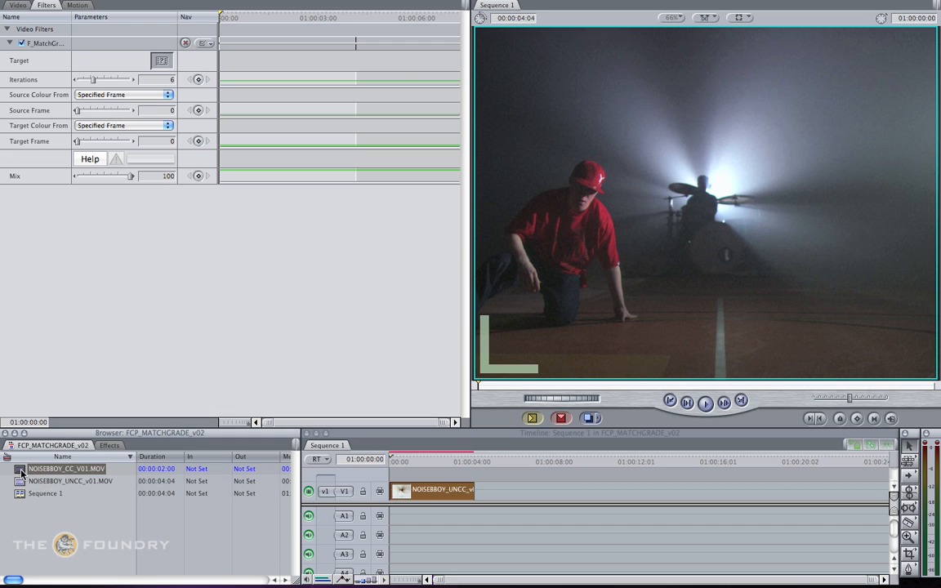
{"action": "left_click", "coordinate": [162, 61]}
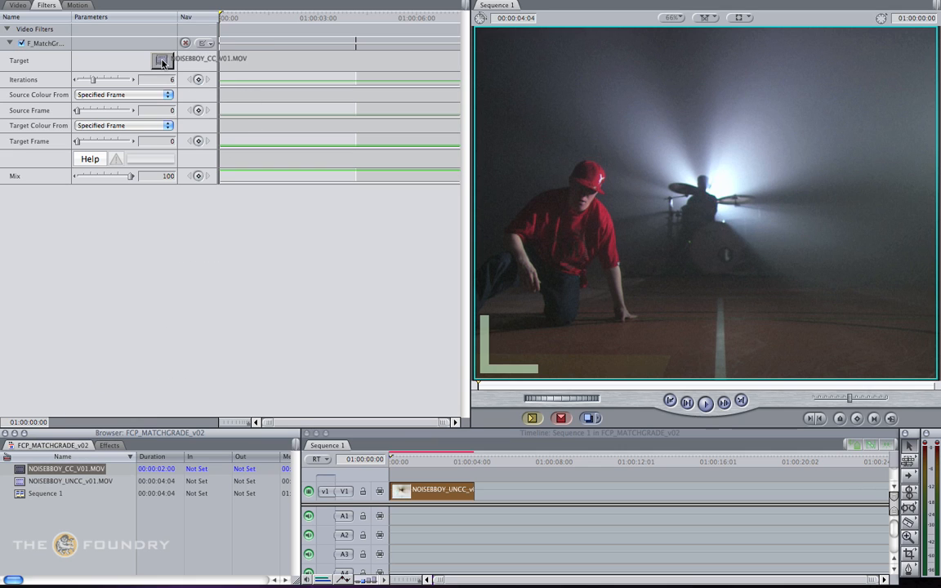
{"action": "left_click", "coordinate": [161, 61]}
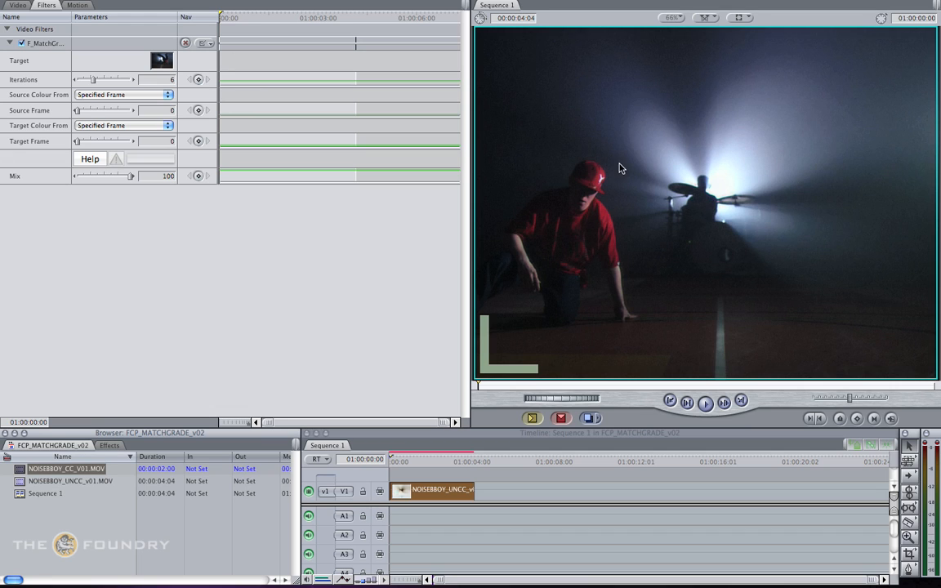
{"action": "mouse_move", "coordinate": [616, 180]}
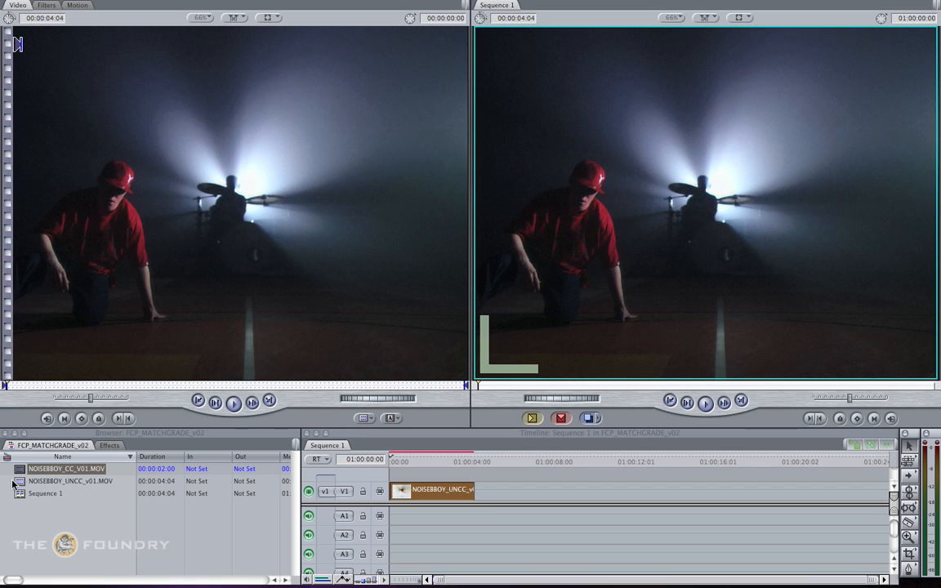
View NOISEBBOY_UNCC_v01.MOV then NOISEBBOY_CC_V01.MOV in the Viewer against the graded Canvas frame
{"action": "left_click", "coordinate": [70, 480]}
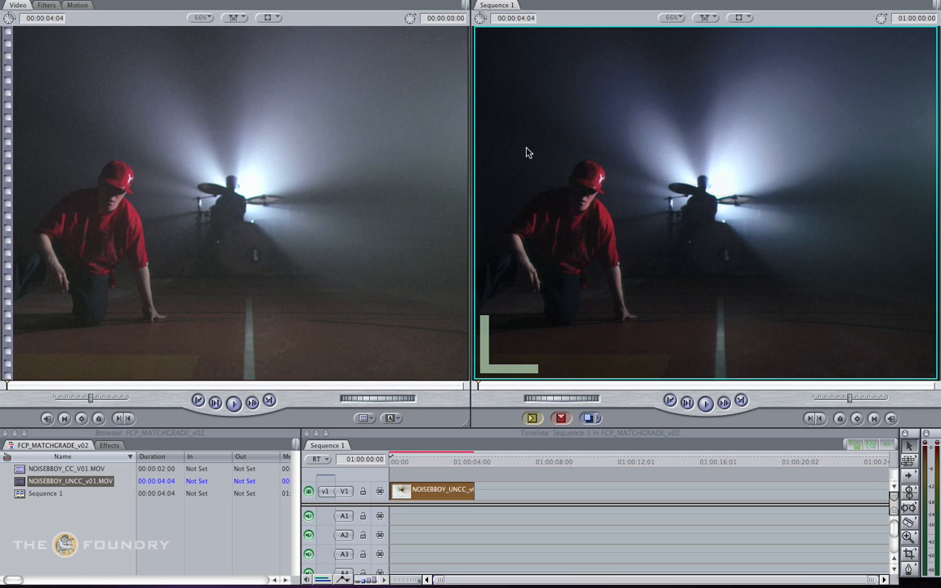
{"action": "mouse_move", "coordinate": [661, 251]}
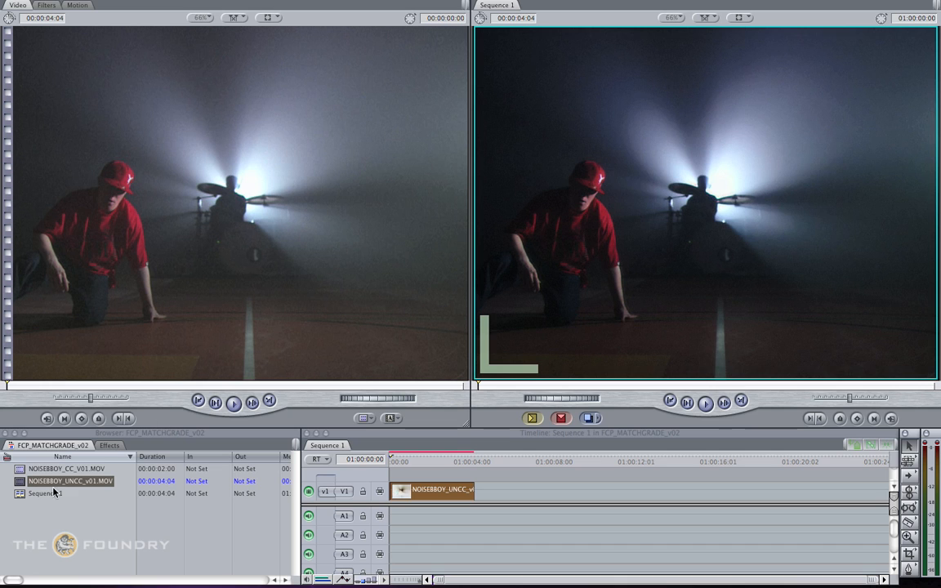
{"action": "left_click", "coordinate": [66, 468]}
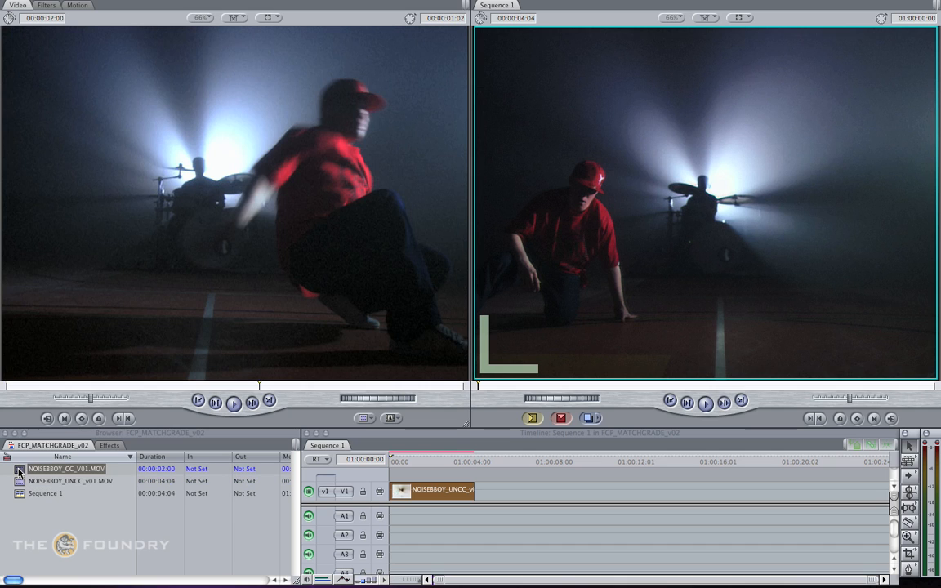
{"action": "mouse_move", "coordinate": [676, 250]}
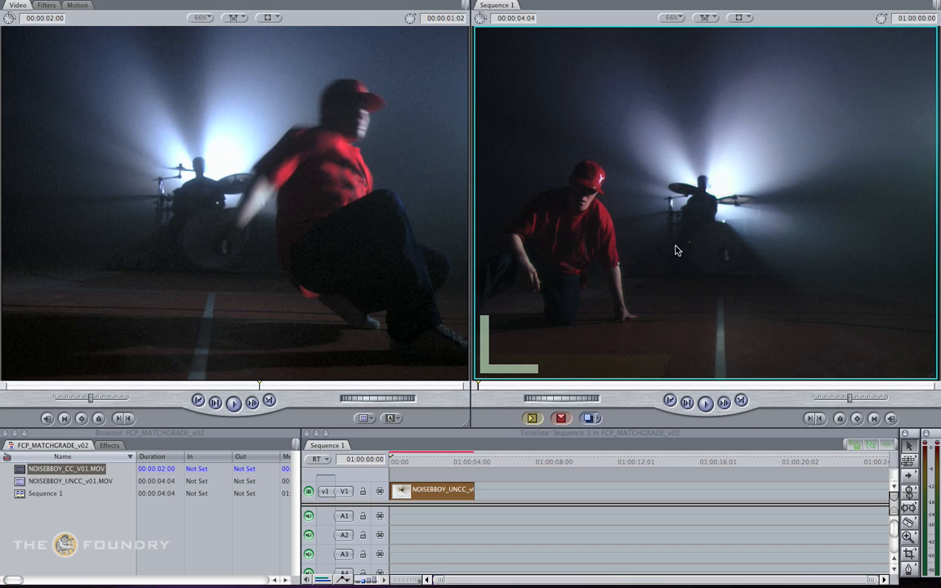
{"action": "mouse_move", "coordinate": [181, 167]}
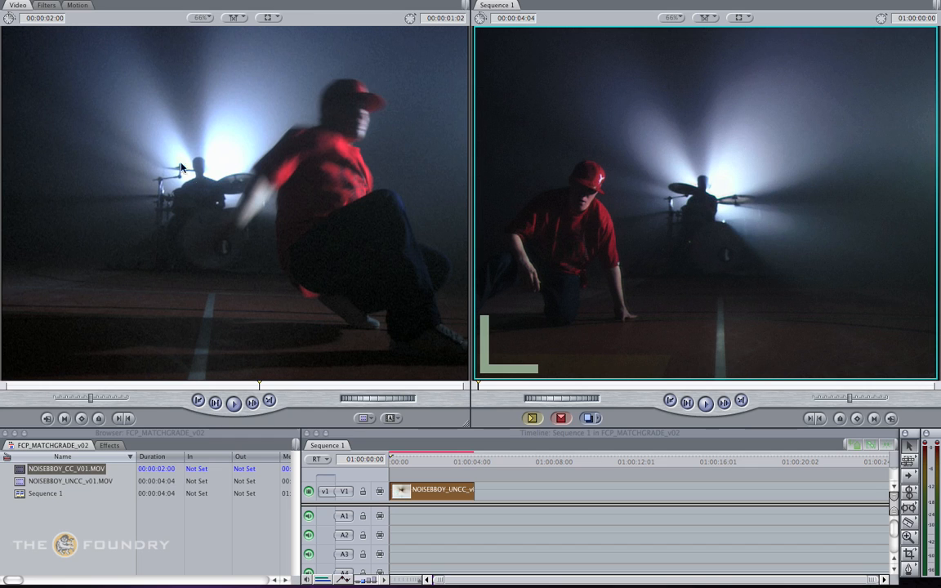
{"action": "mouse_move", "coordinate": [668, 149]}
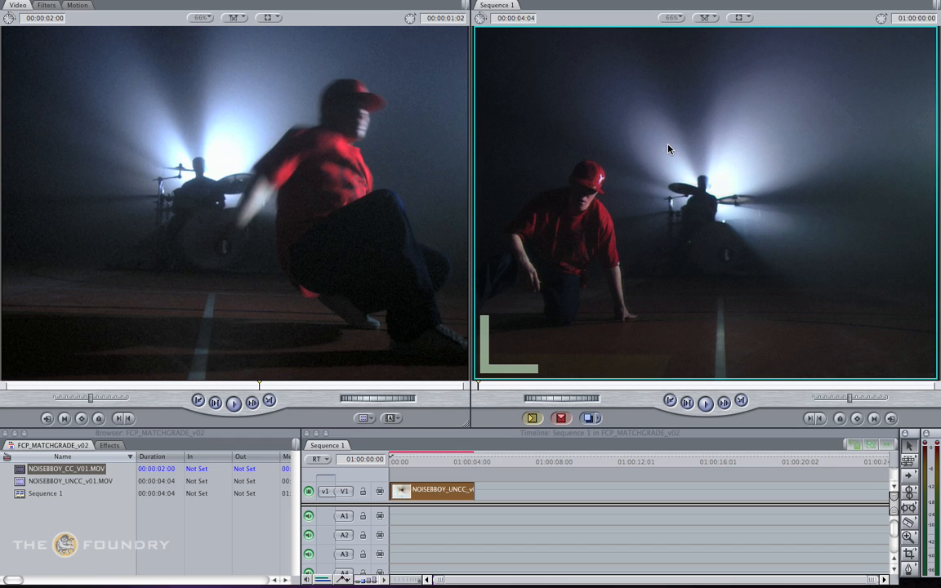
{"action": "mouse_move", "coordinate": [754, 119]}
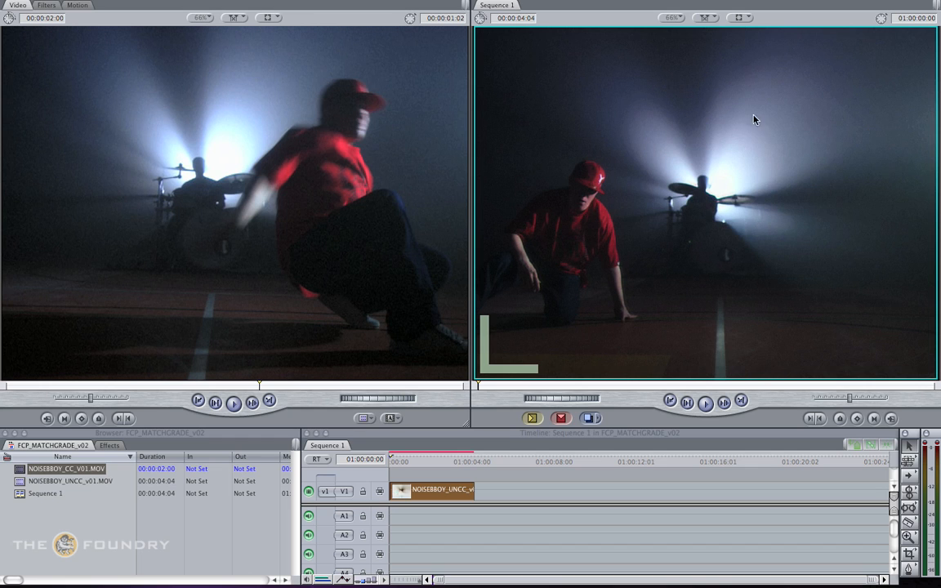
{"action": "mouse_move", "coordinate": [547, 161]}
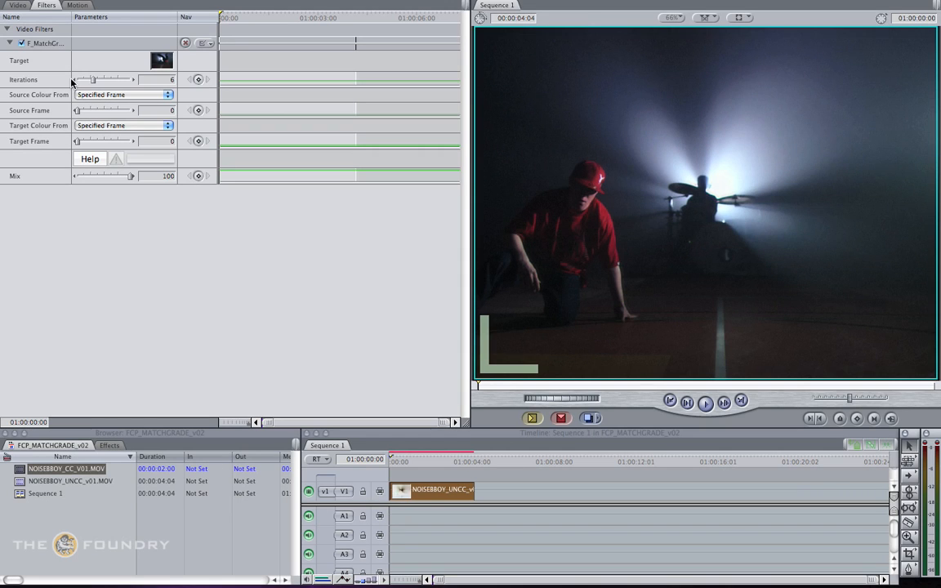
{"action": "mouse_move", "coordinate": [58, 71]}
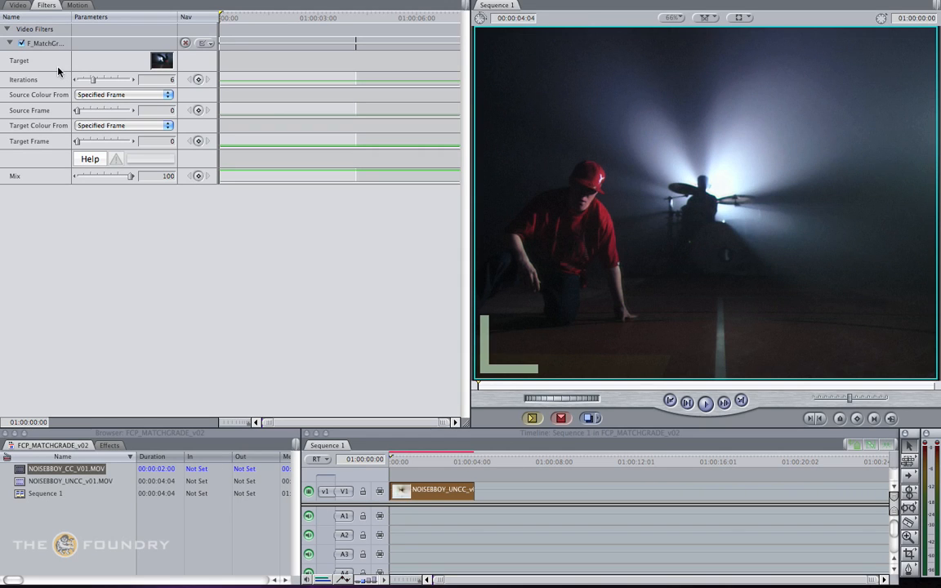
{"action": "mouse_move", "coordinate": [23, 81]}
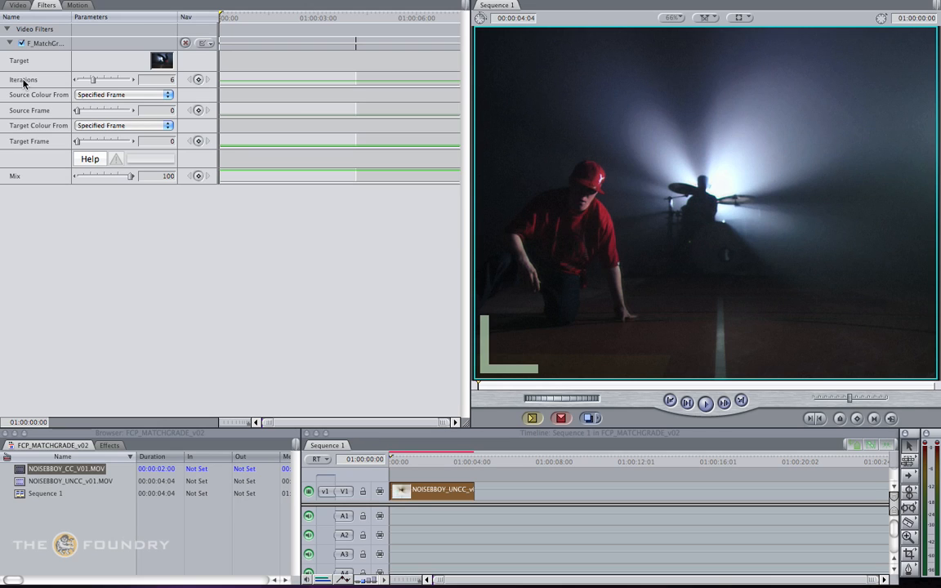
{"action": "mouse_move", "coordinate": [51, 85]}
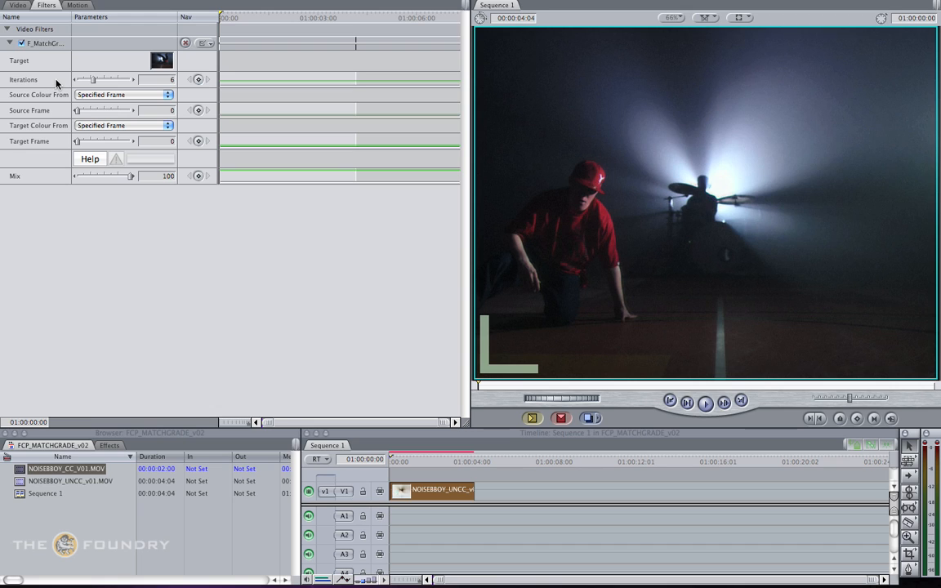
{"action": "mouse_move", "coordinate": [96, 85]}
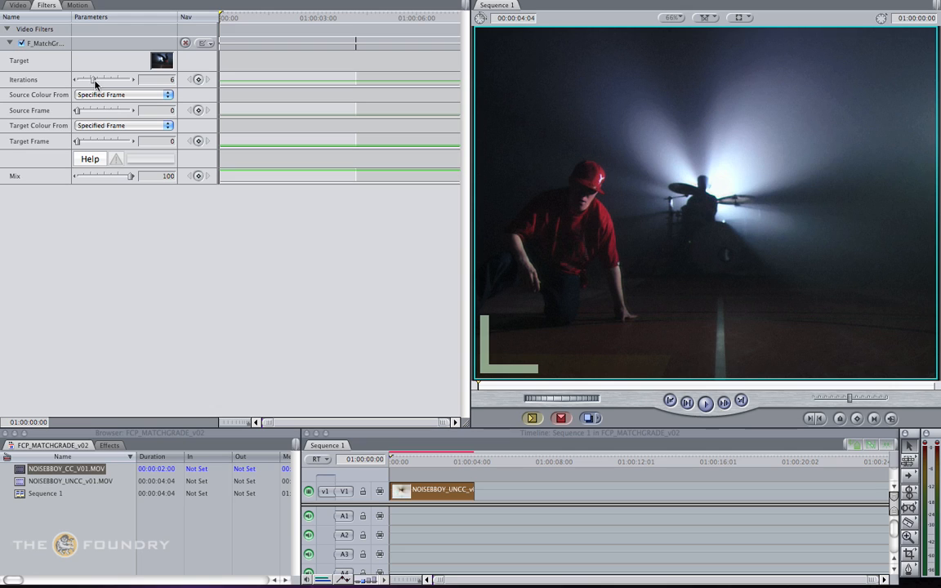
Raise F_MatchGrade's Iterations slider from 6 to 10, then nudge it to 11
{"action": "left_click_drag", "start_coordinate": [93, 80], "coordinate": [103, 79]}
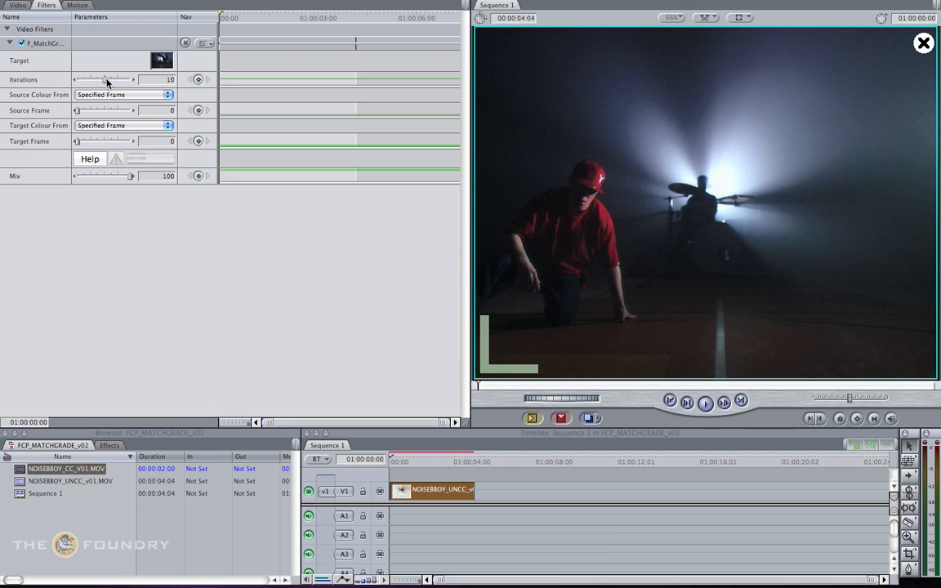
{"action": "left_click", "coordinate": [106, 79]}
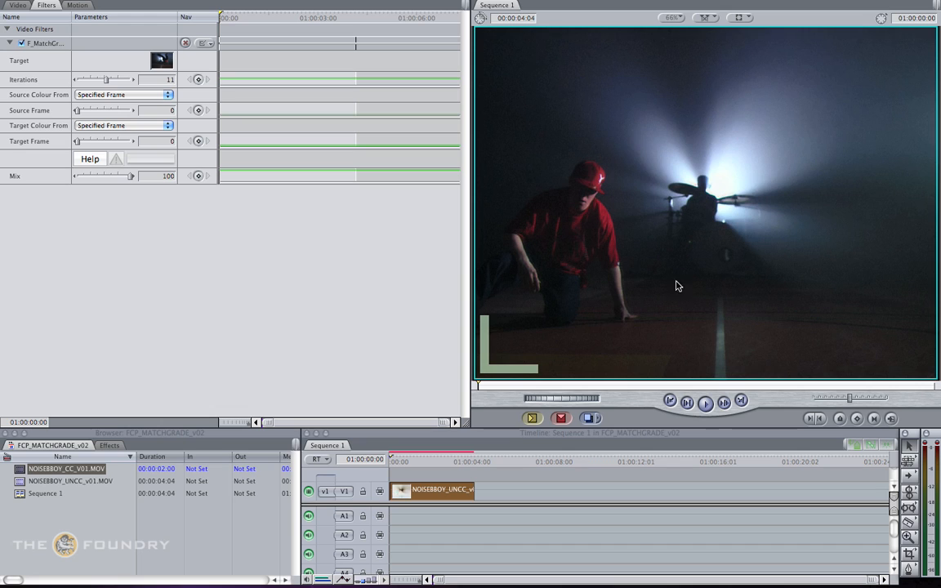
{"action": "mouse_move", "coordinate": [580, 232]}
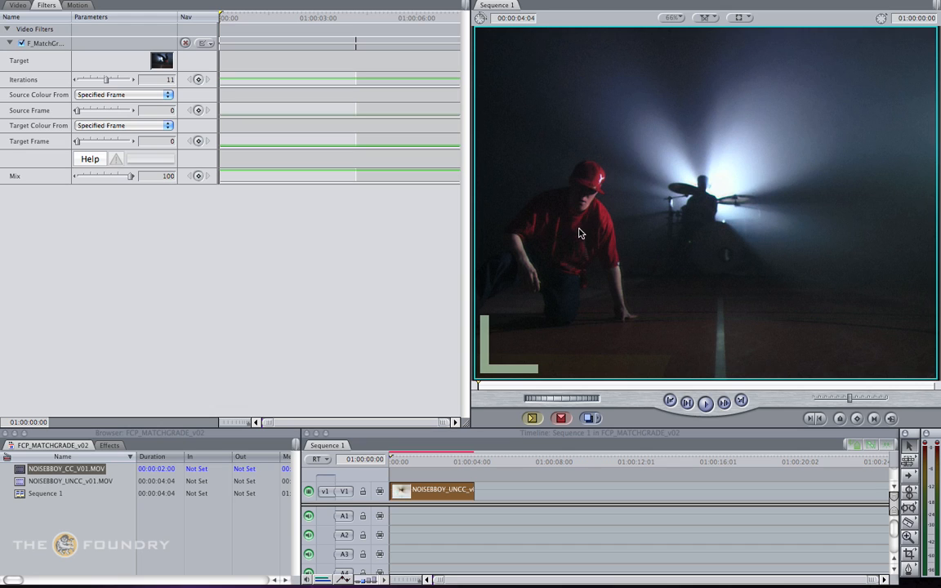
{"action": "mouse_move", "coordinate": [275, 234]}
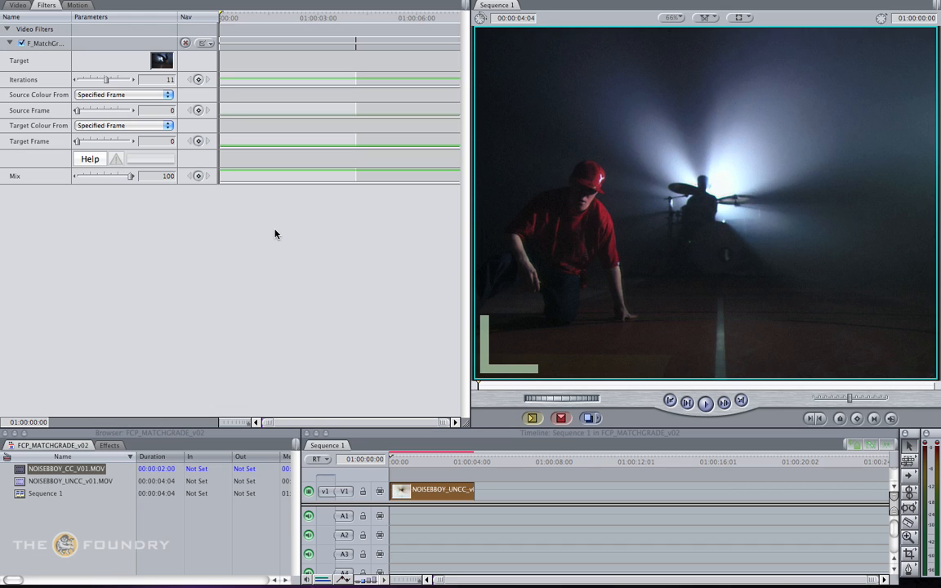